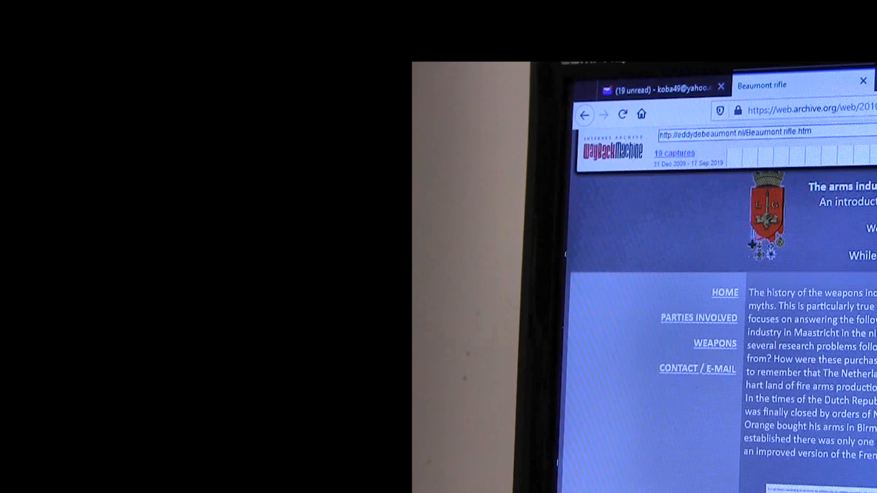
{"action": "scroll", "scroll_direction": "down", "scroll_amount": 3}
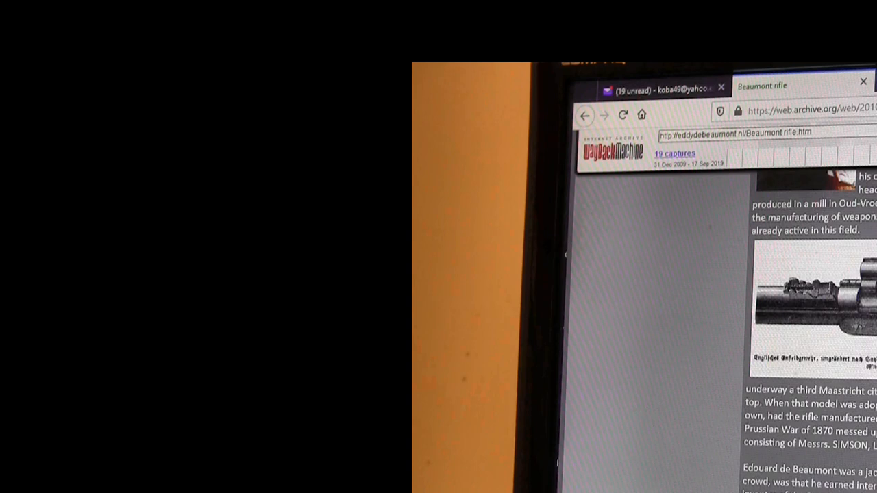
{"action": "scroll", "scroll_direction": "down", "scroll_amount": 3}
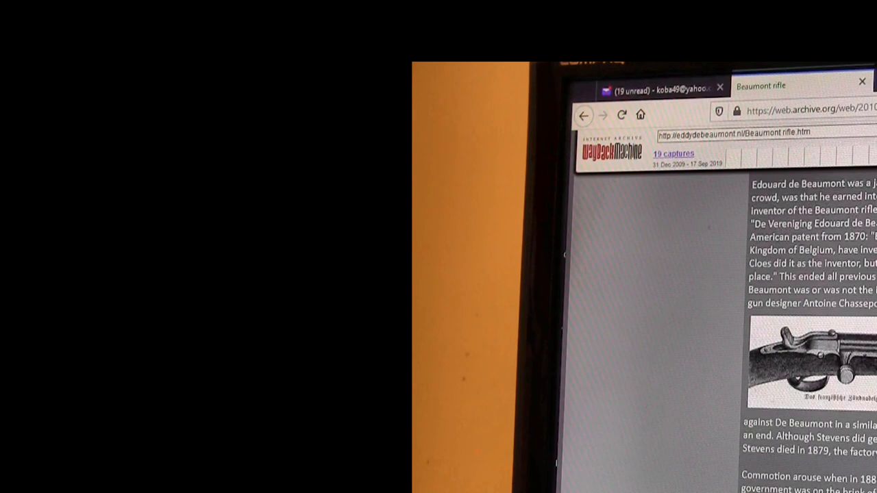
{"action": "scroll", "scroll_direction": "down", "scroll_amount": 3}
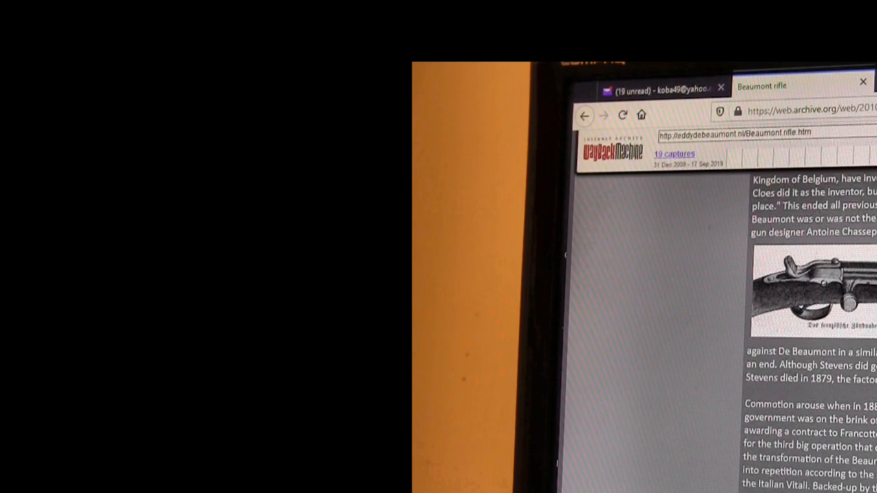
{"action": "scroll", "scroll_direction": "down", "scroll_amount": 3}
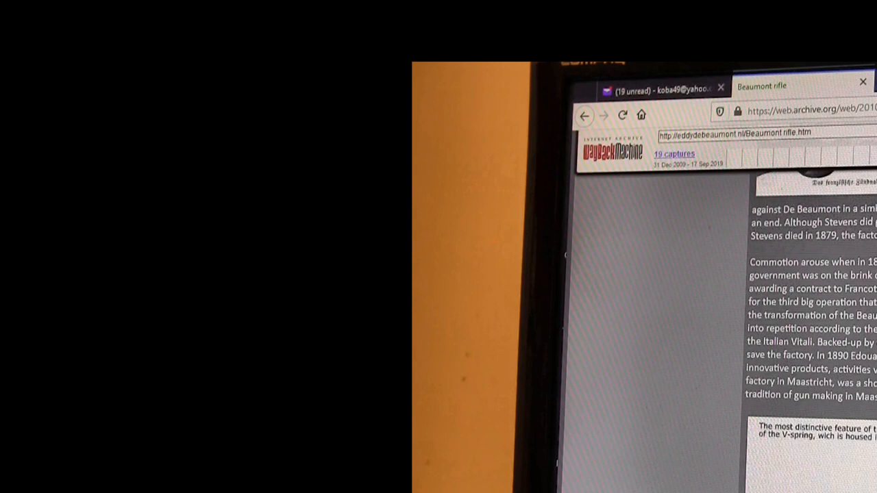